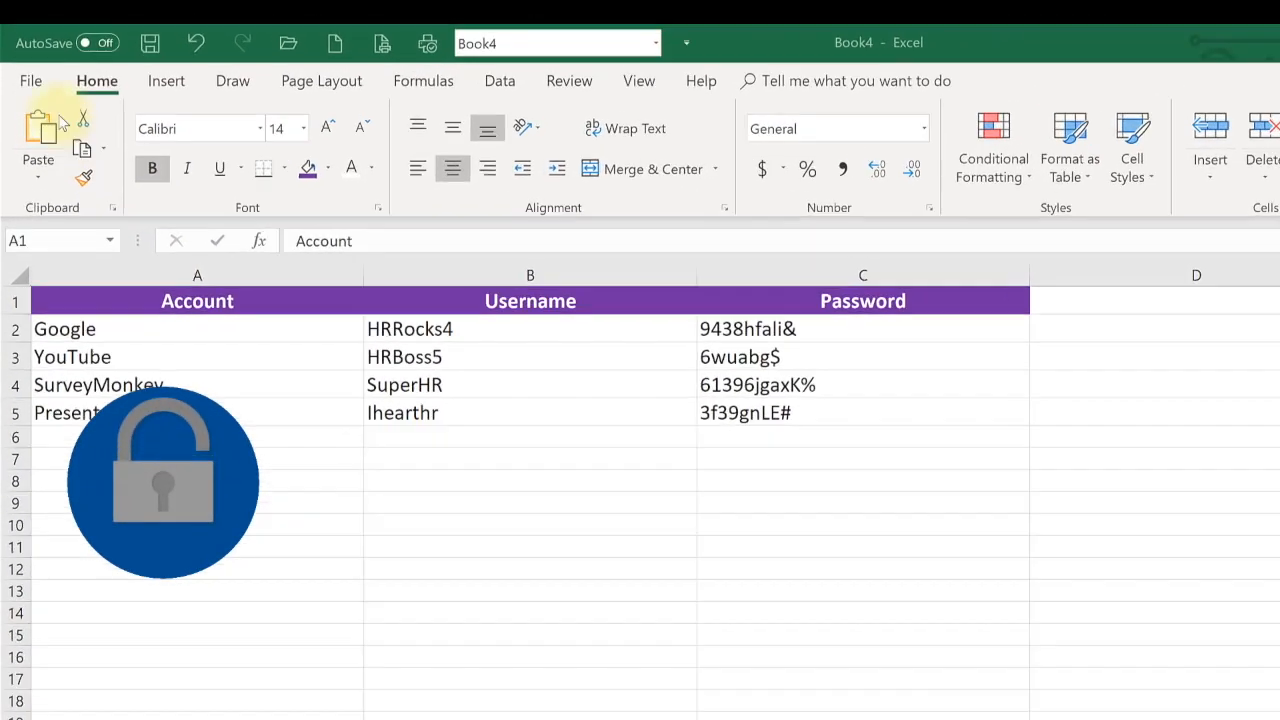
Go to File and choose Save As for the password list workbook
left_click(30, 81)
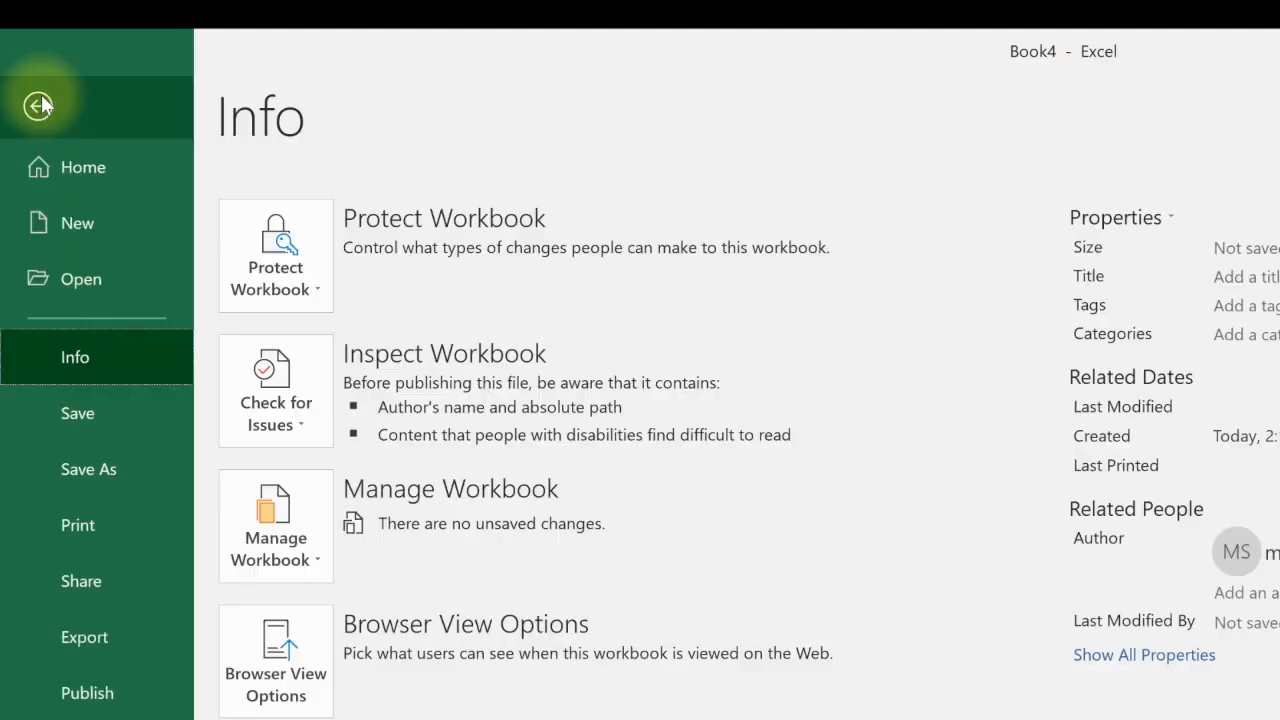
left_click(88, 468)
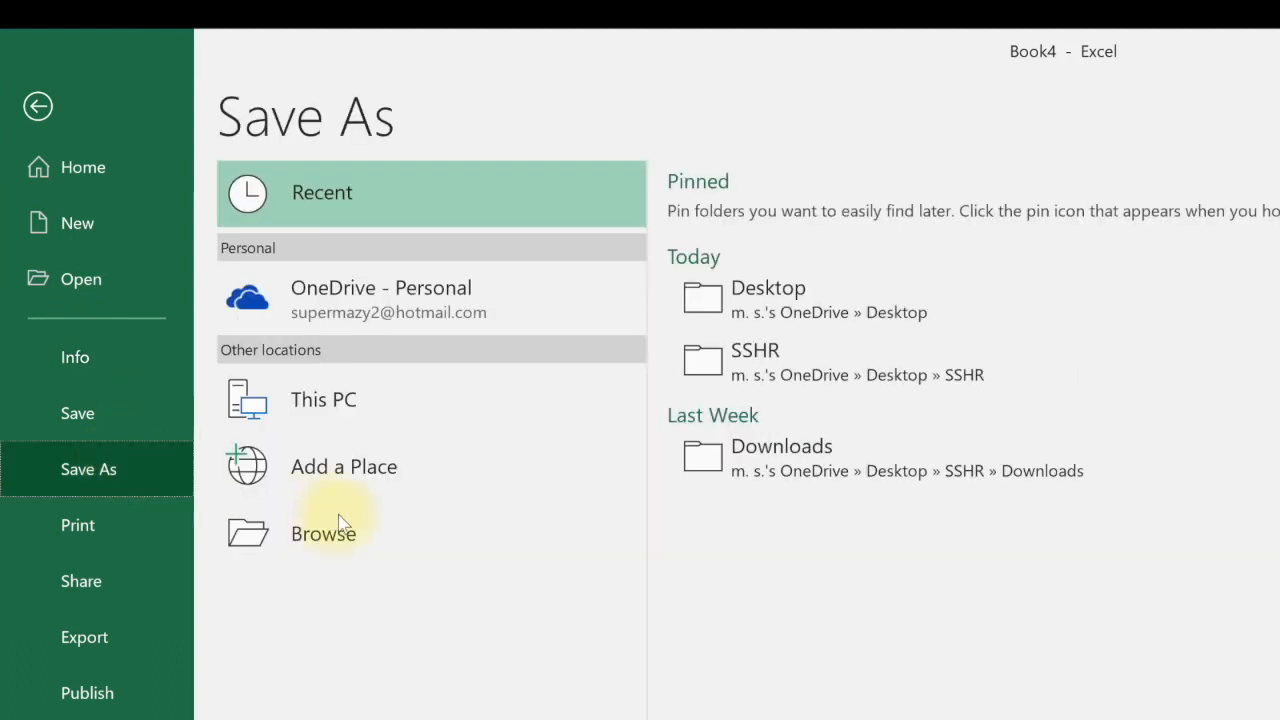
Target the Desktop folder in the Save As dialog and name the file 'Passwords'
left_click(323, 533)
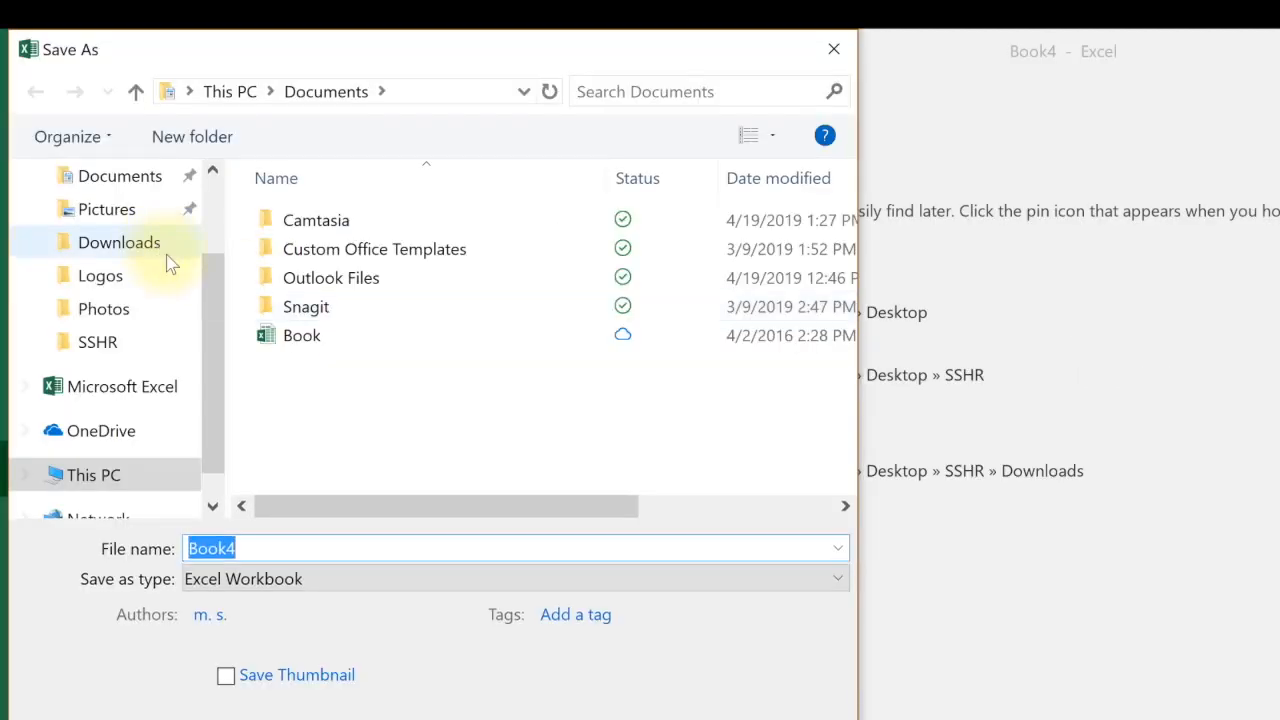
left_click(108, 231)
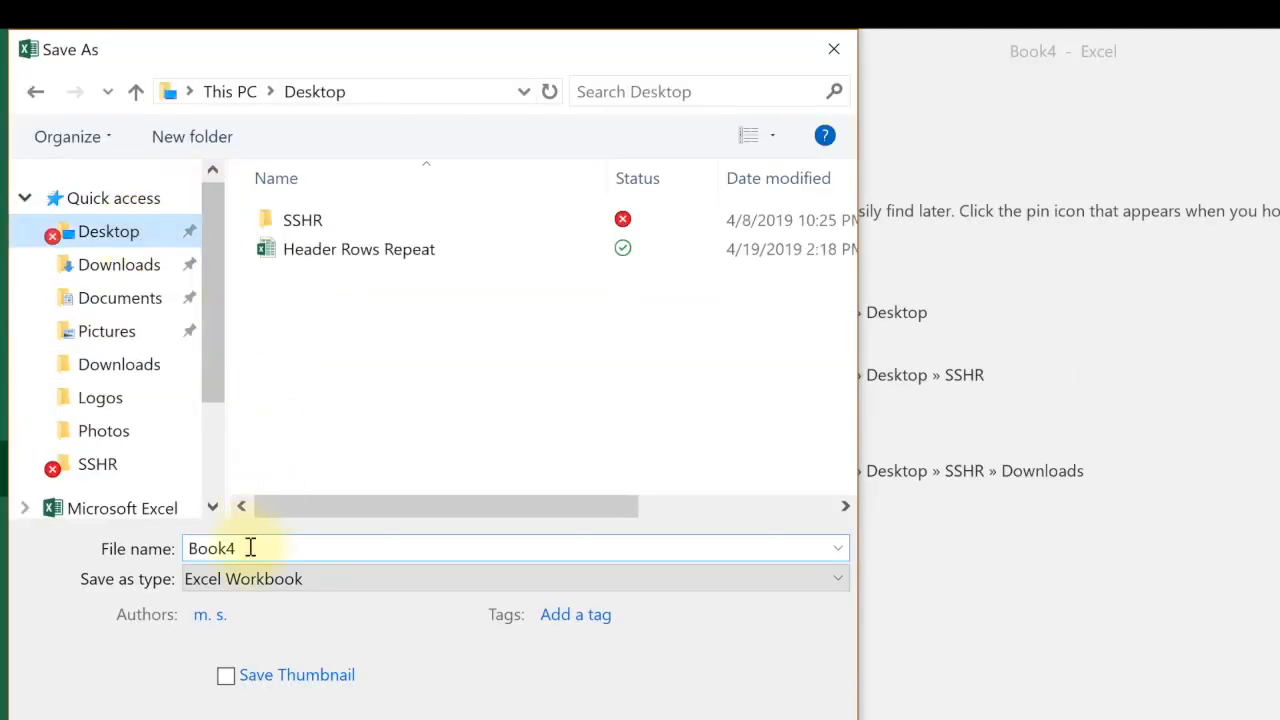
type("Passwords")
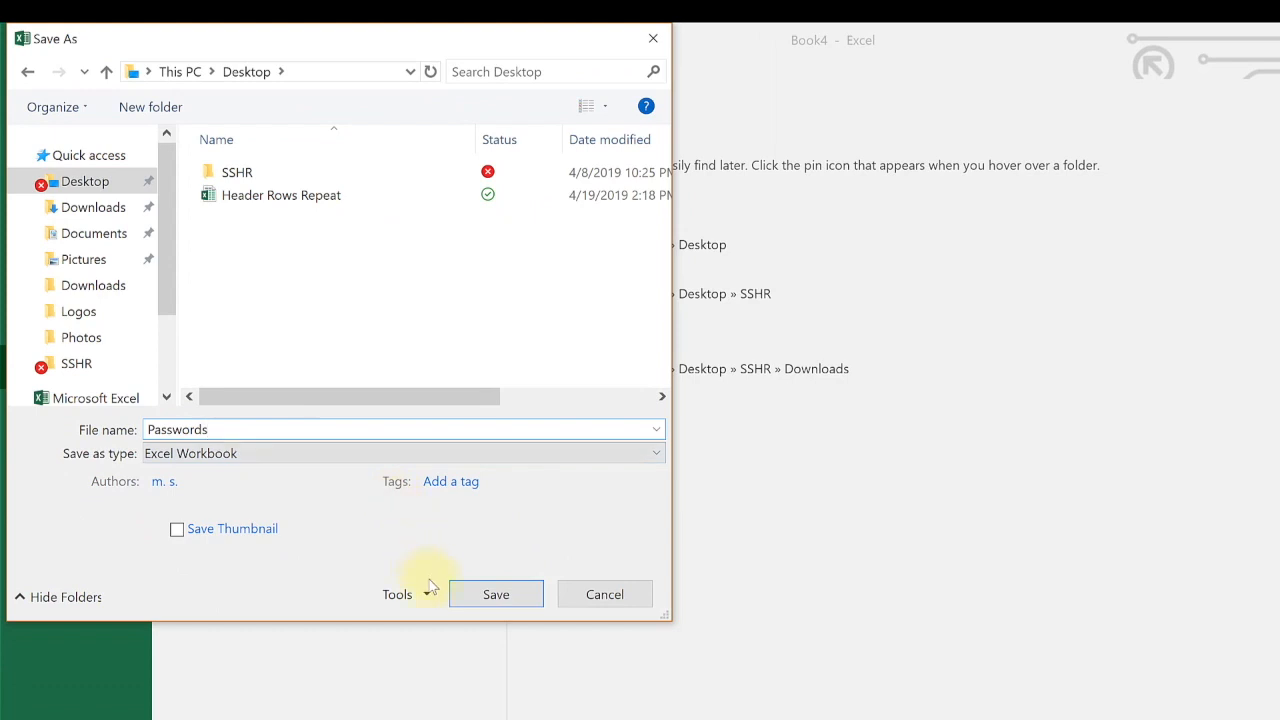
Bring up General Options from the Tools list to set a password to open
left_click(397, 593)
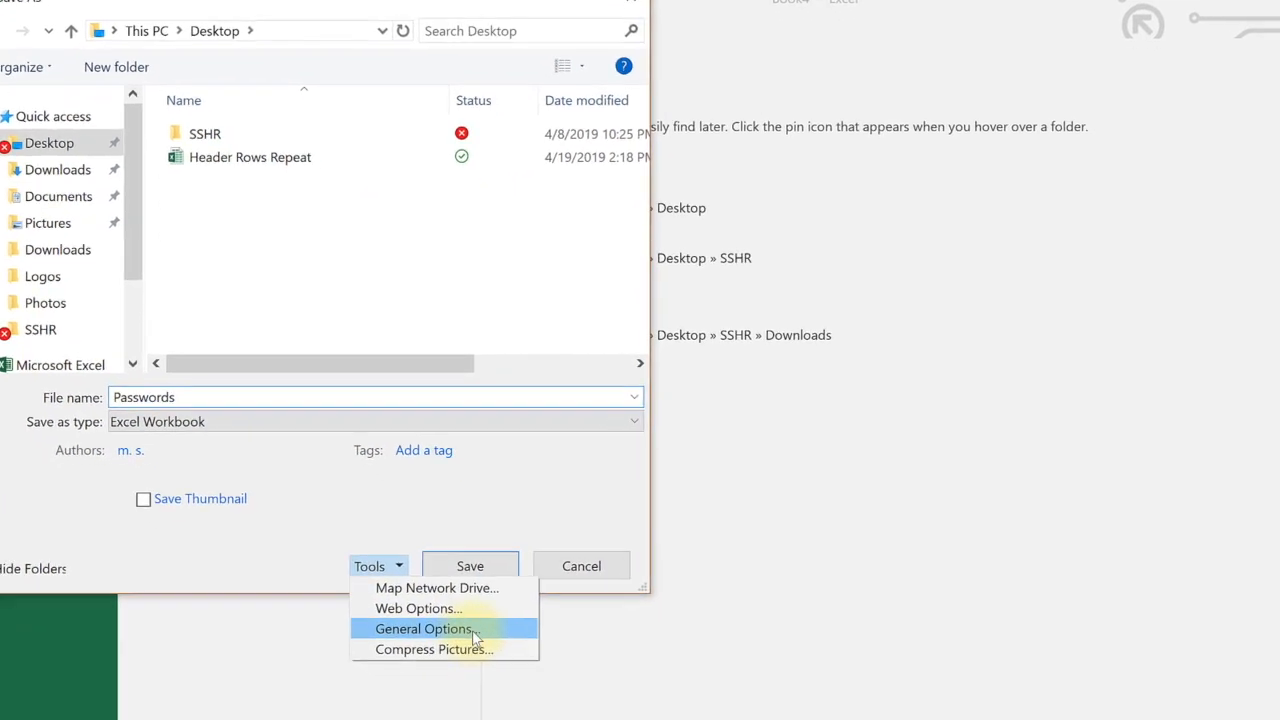
left_click(423, 628)
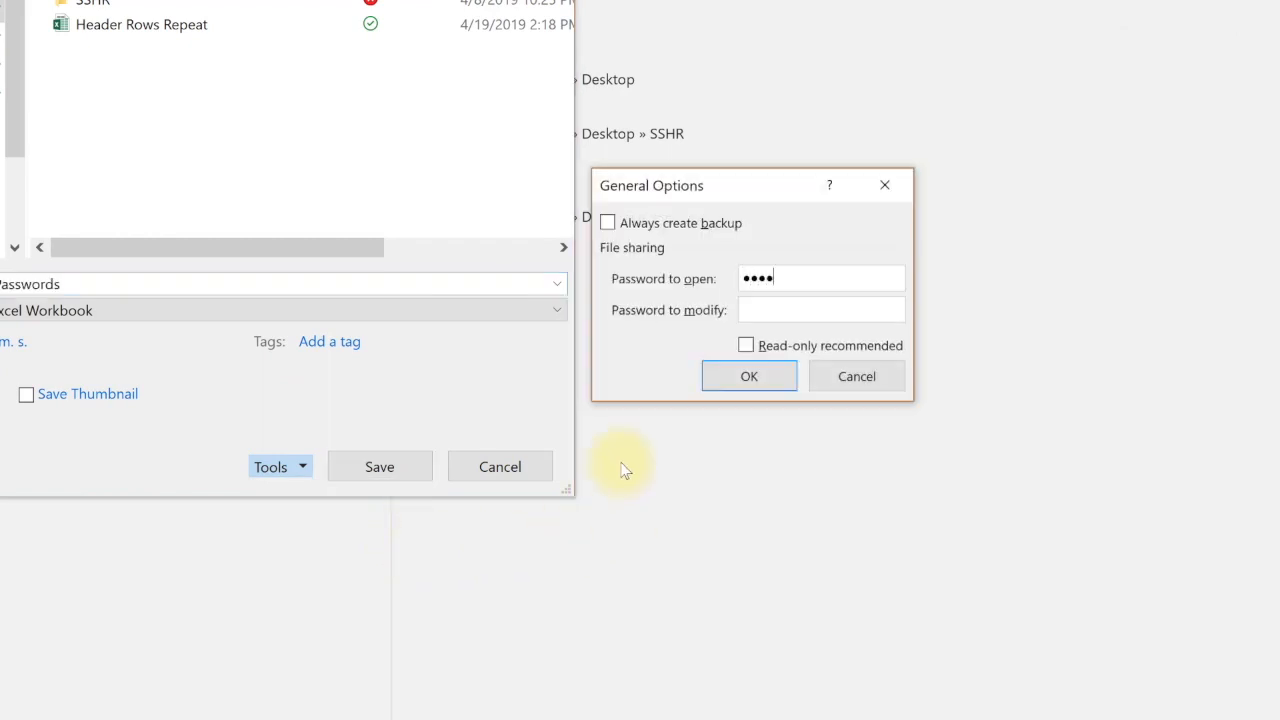
Accept the open password and re-enter it in Confirm Password
left_click(748, 376)
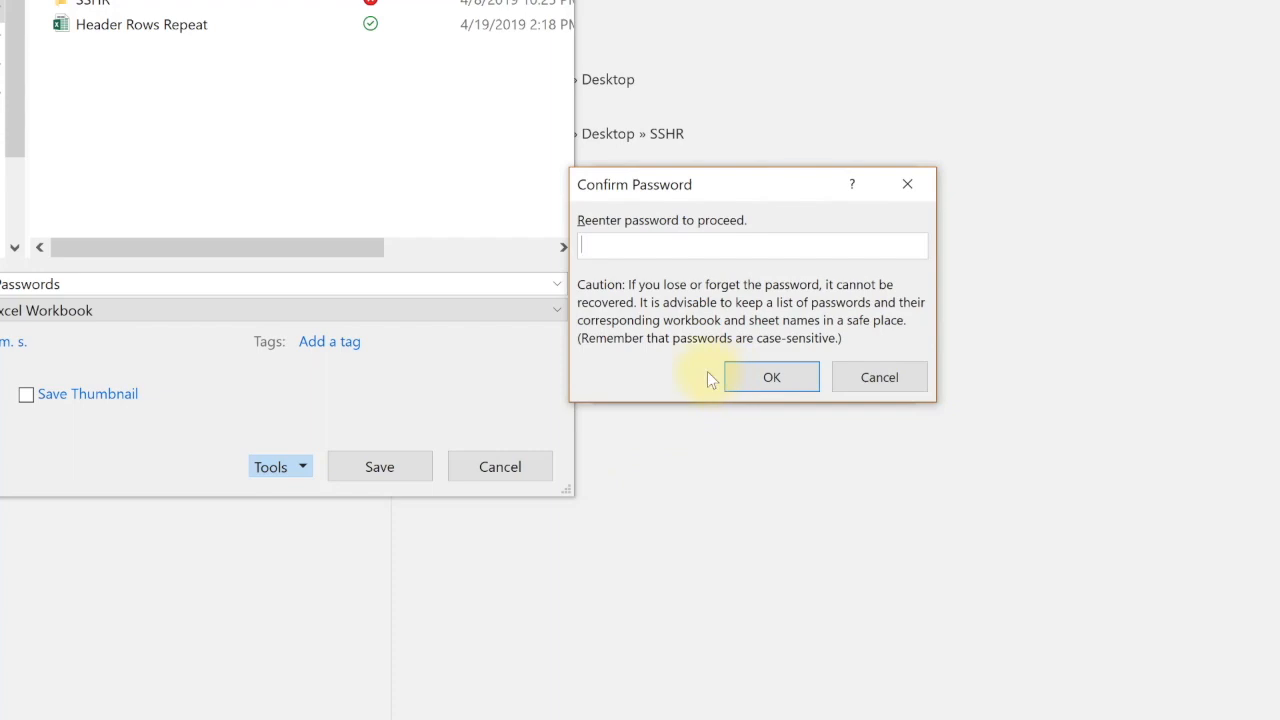
type("••••")
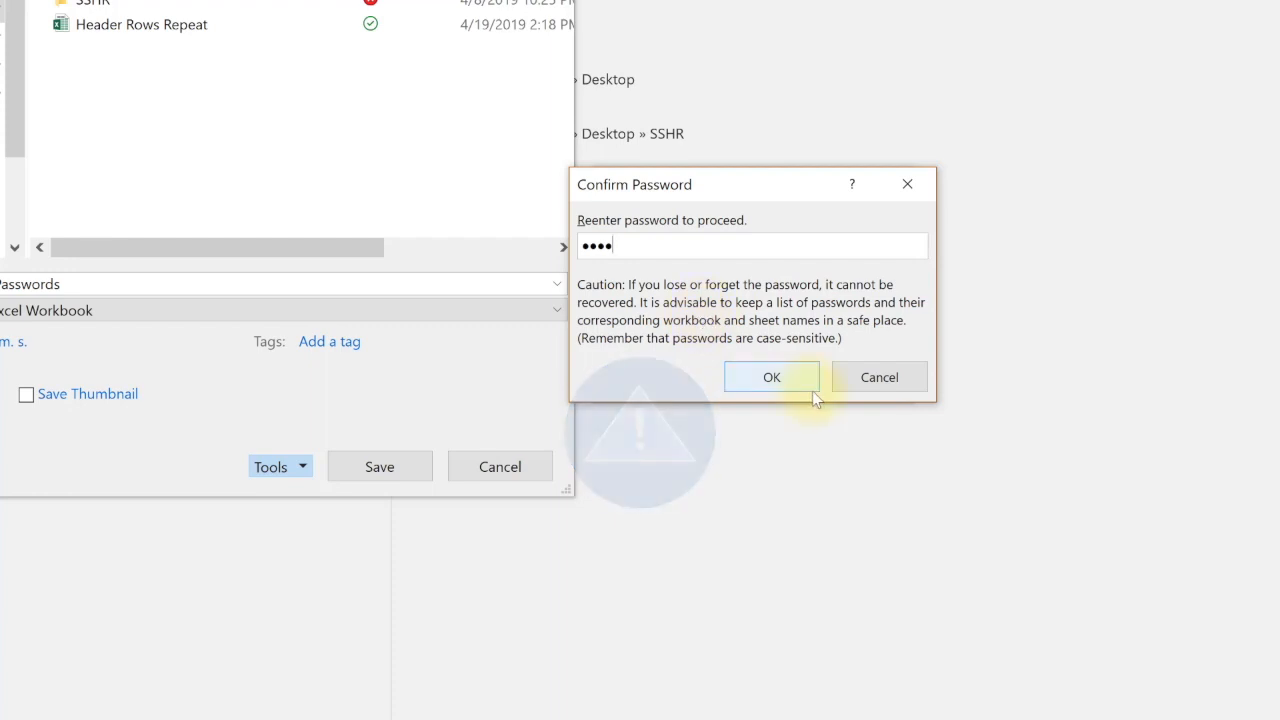
left_click(771, 377)
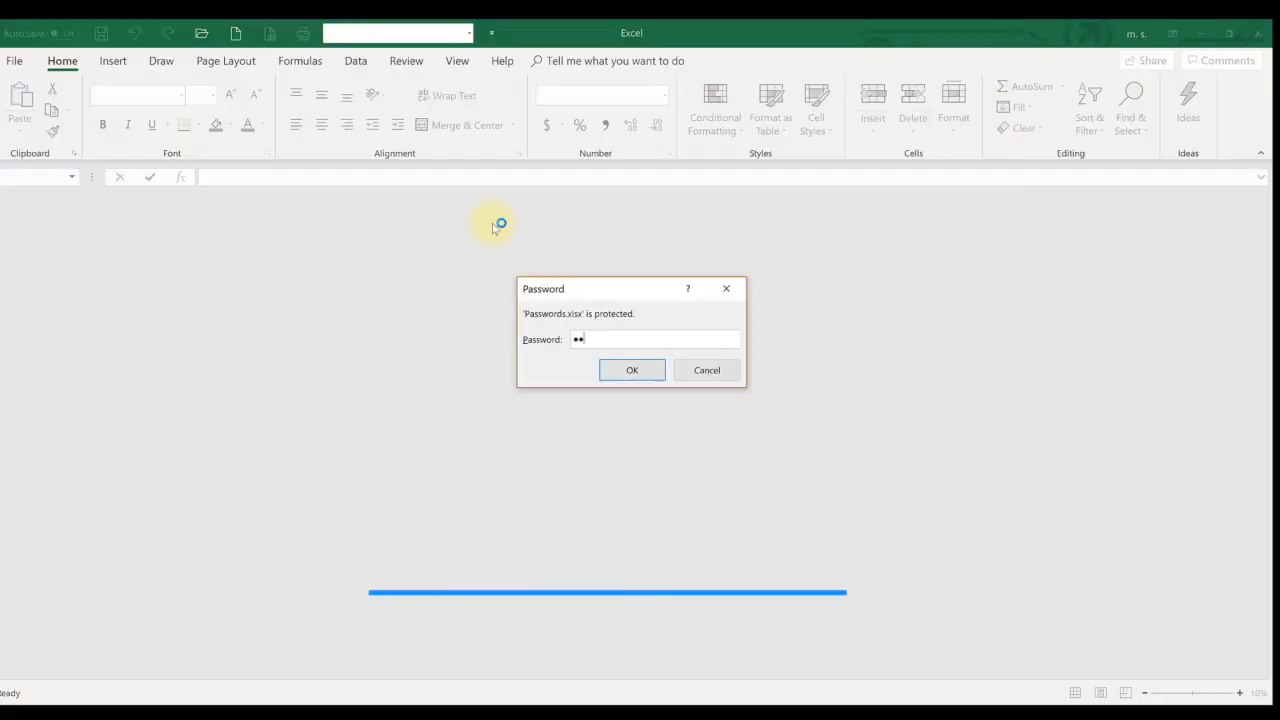
Submit the password at the prompt to open Passwords.xlsx
left_click(632, 370)
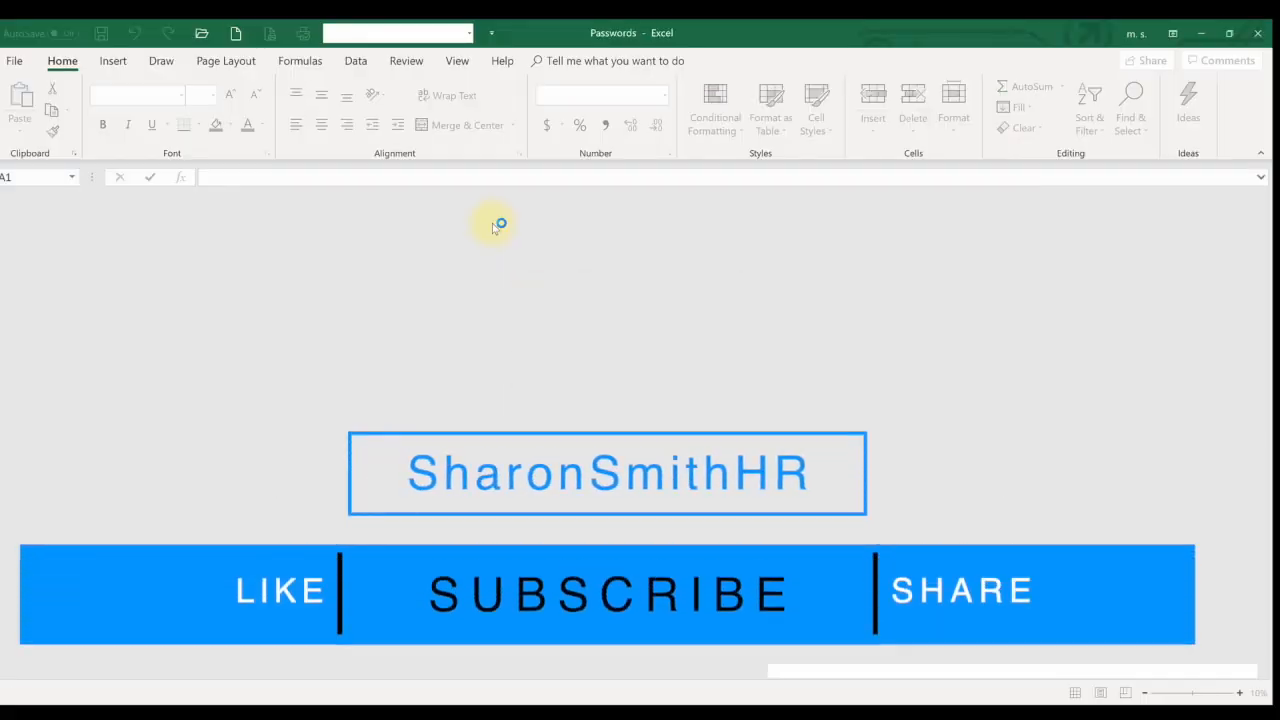